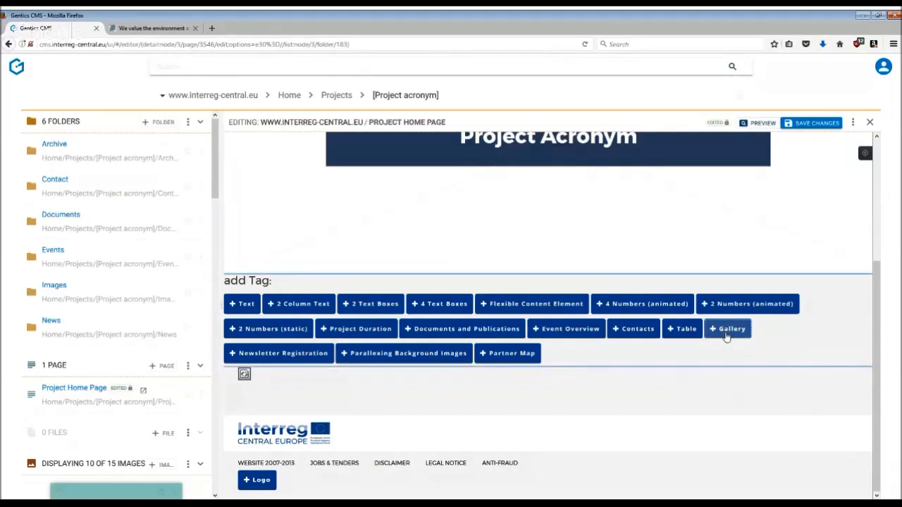
Insert a Gallery tag into the Project Home Page from the add Tag row.
{"action": "left_click", "coordinate": [727, 328]}
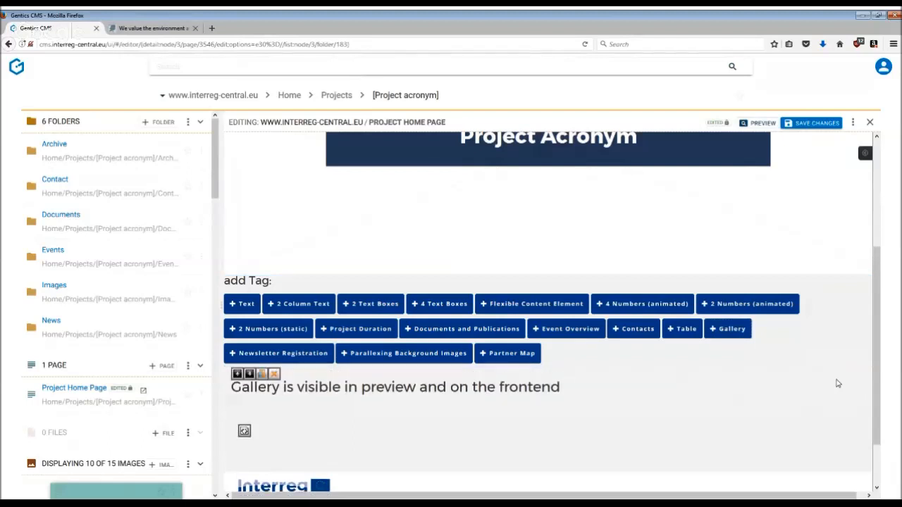
{"action": "scroll", "scroll_direction": "down", "scroll_amount": 3}
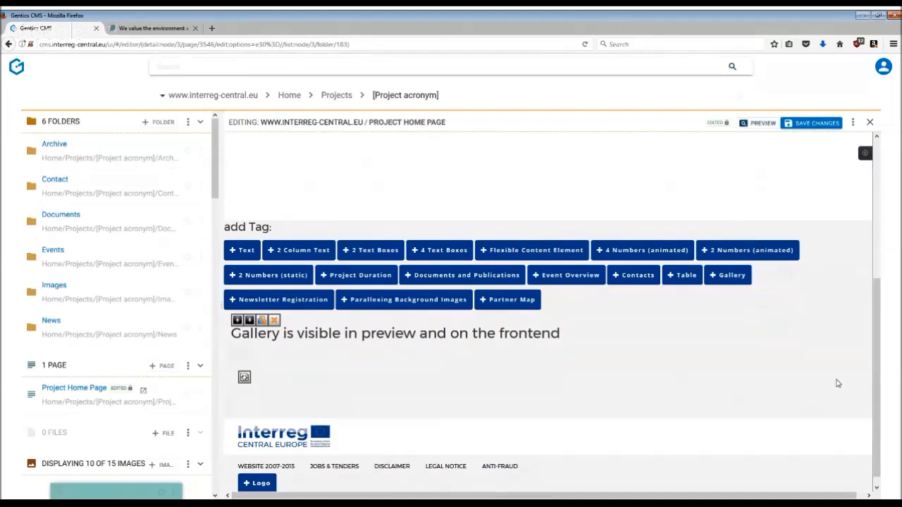
{"action": "mouse_move", "coordinate": [102, 401]}
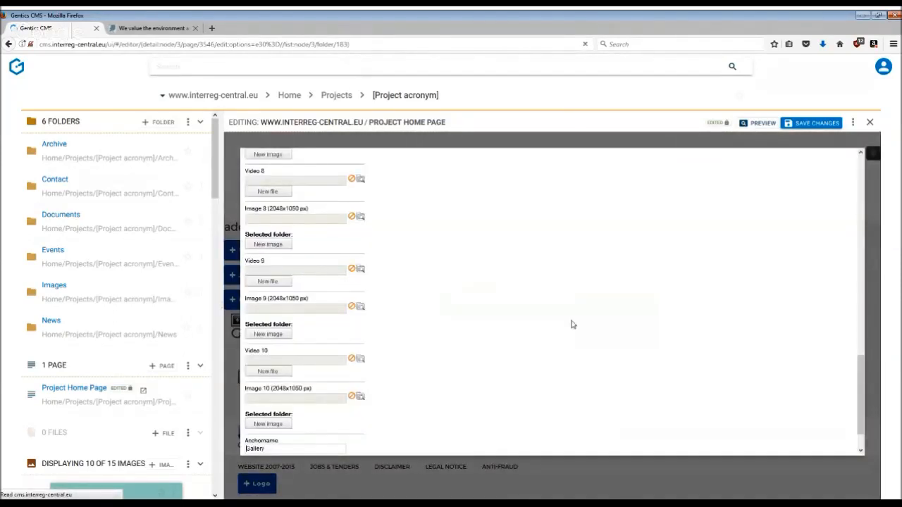
Scroll back to the top of the Gallery properties' Video and Image fields.
{"action": "scroll", "scroll_direction": "up", "scroll_amount": 3}
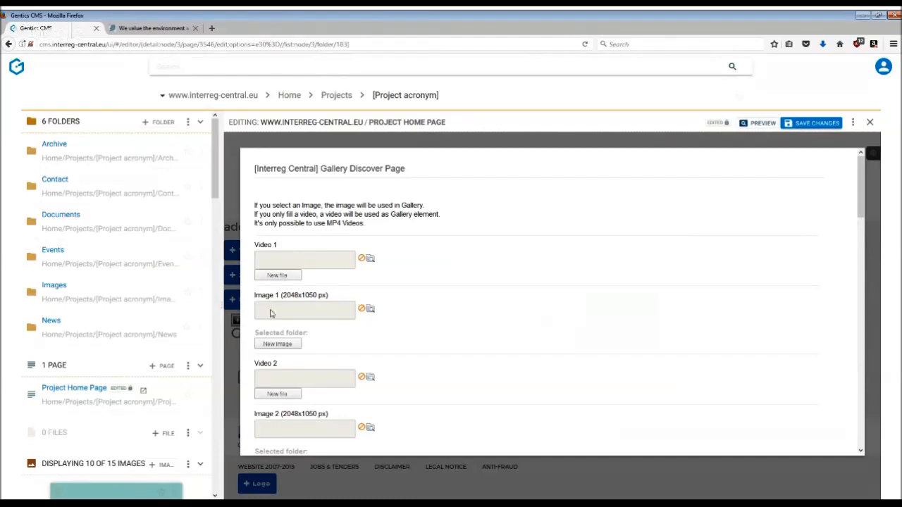
{"action": "mouse_move", "coordinate": [416, 314]}
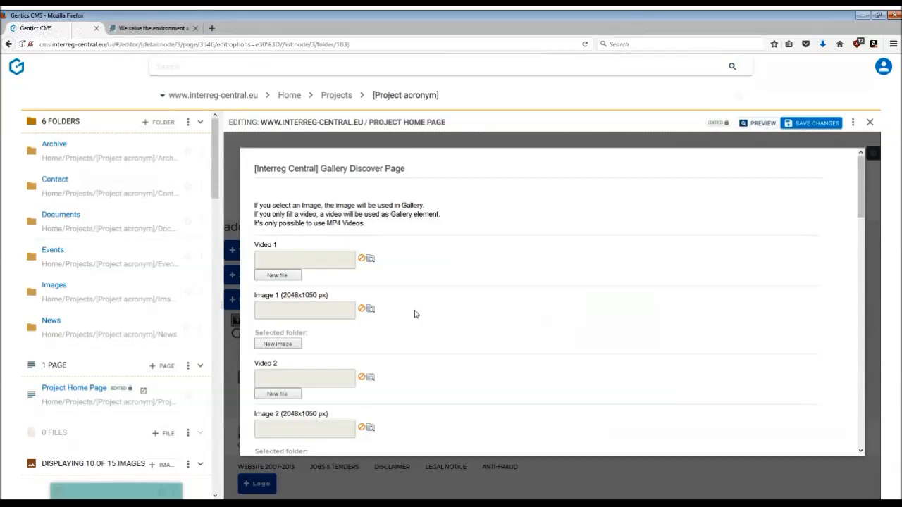
{"action": "mouse_move", "coordinate": [326, 267]}
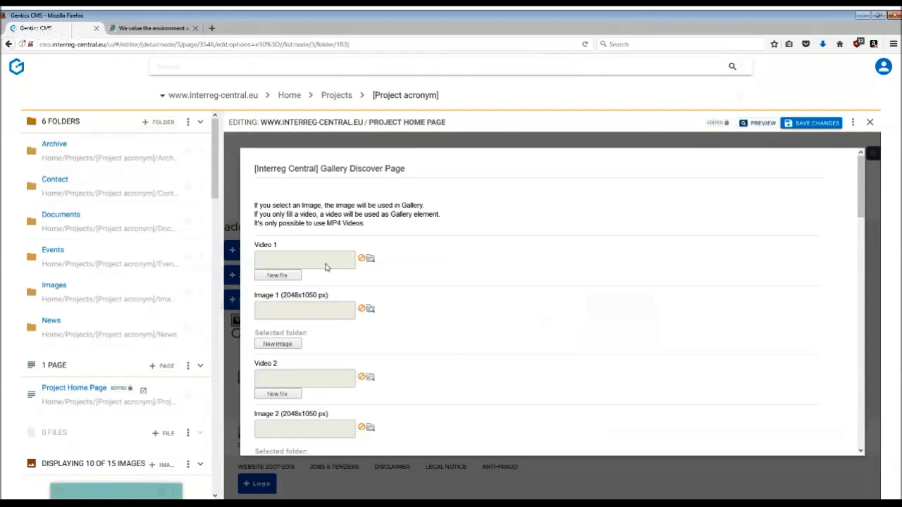
{"action": "mouse_move", "coordinate": [392, 337]}
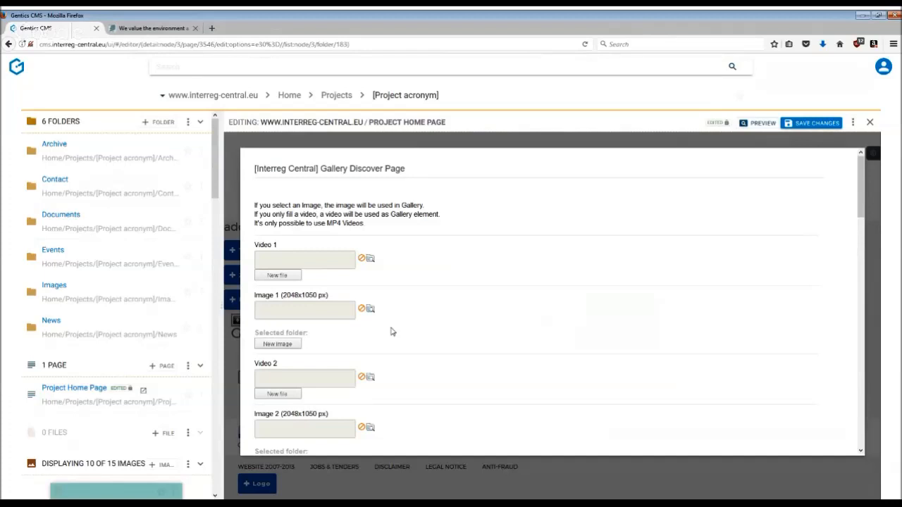
{"action": "mouse_move", "coordinate": [370, 310]}
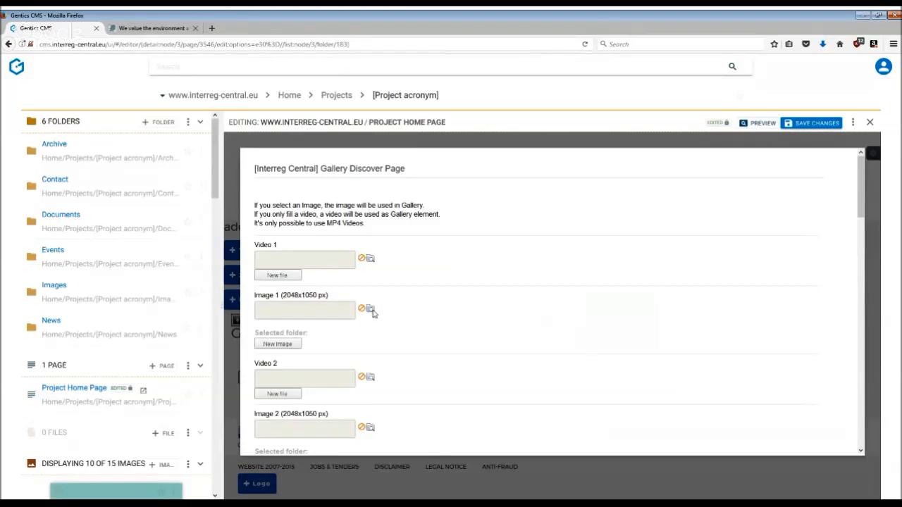
Pick 285.jpg from the image library for the Image 1 slot.
{"action": "left_click", "coordinate": [370, 309]}
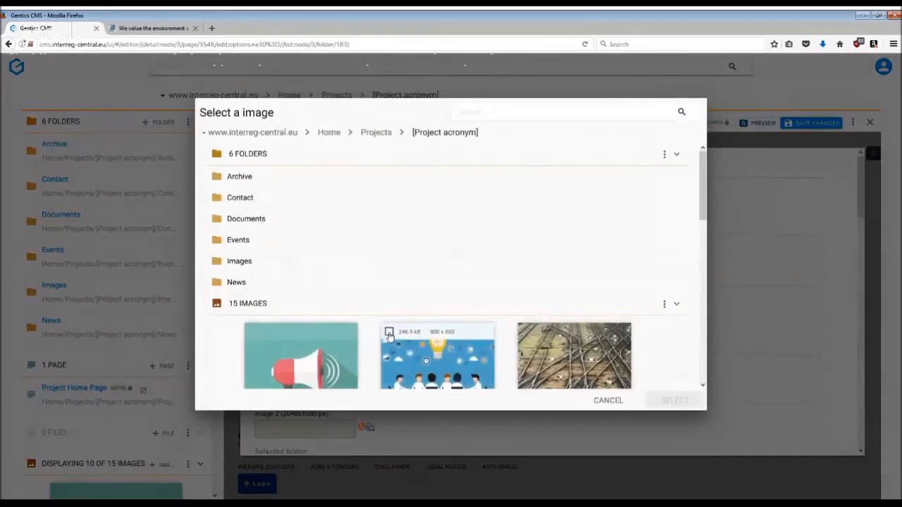
{"action": "left_click", "coordinate": [437, 355]}
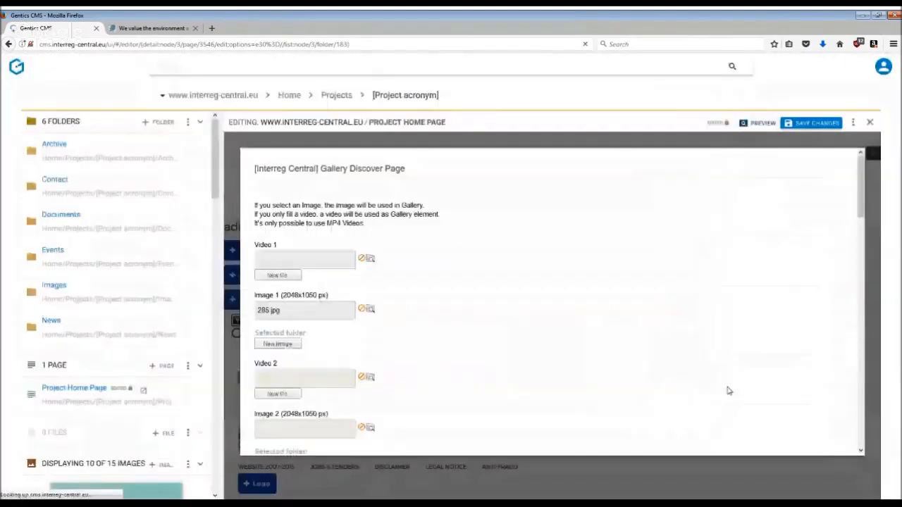
Confirm the gallery settings with 285.jpg and view the live site's slideshow.
{"action": "scroll", "scroll_direction": "down", "scroll_amount": 3}
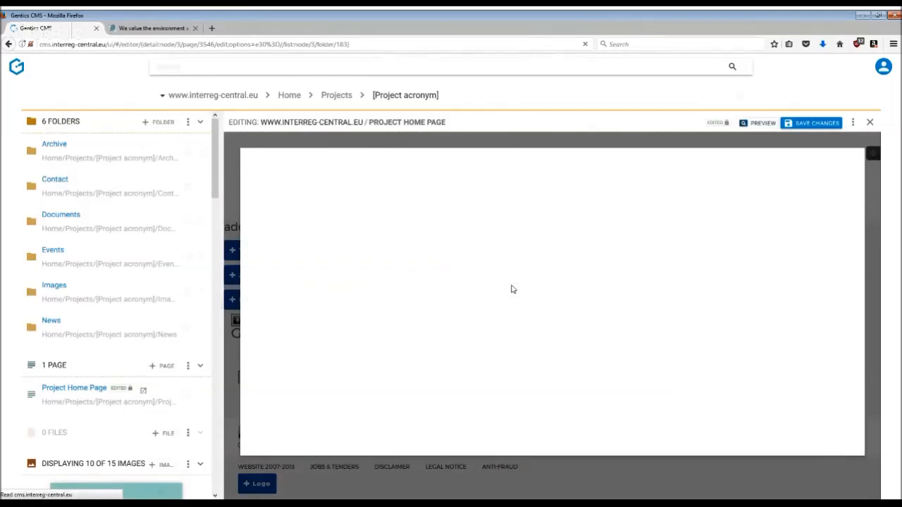
{"action": "scroll", "scroll_direction": "down", "scroll_amount": 3}
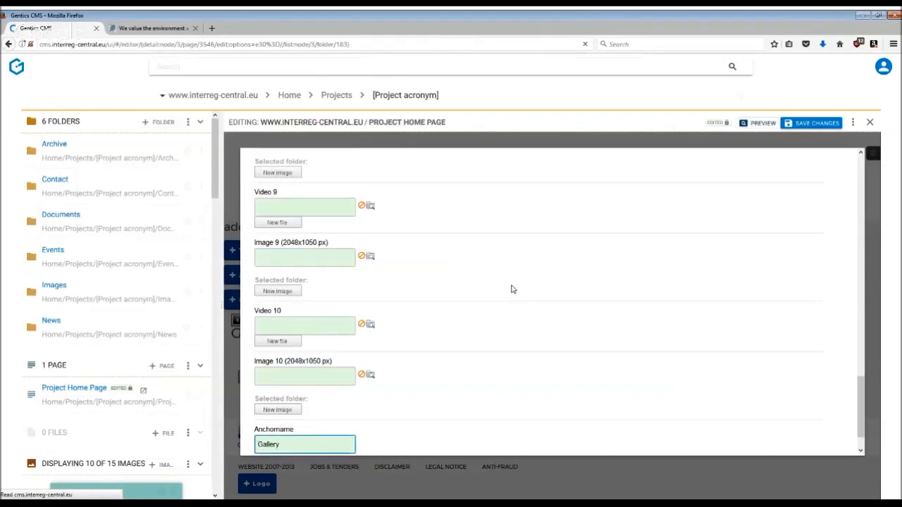
{"action": "scroll", "scroll_direction": "up", "scroll_amount": 3}
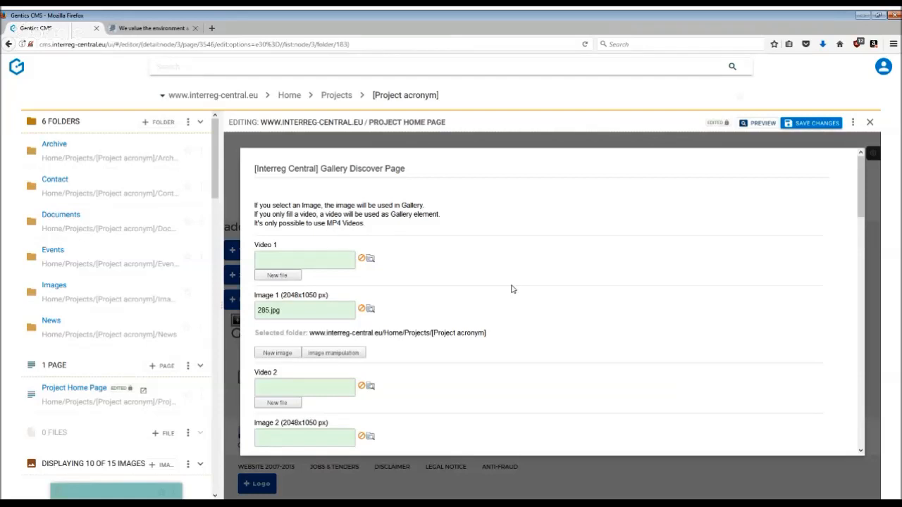
{"action": "scroll", "scroll_direction": "down", "scroll_amount": 3}
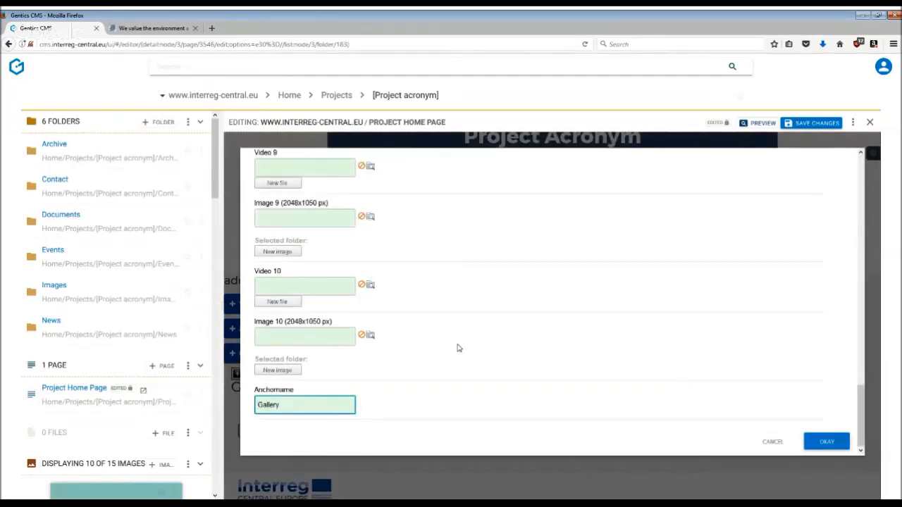
{"action": "mouse_move", "coordinate": [412, 388]}
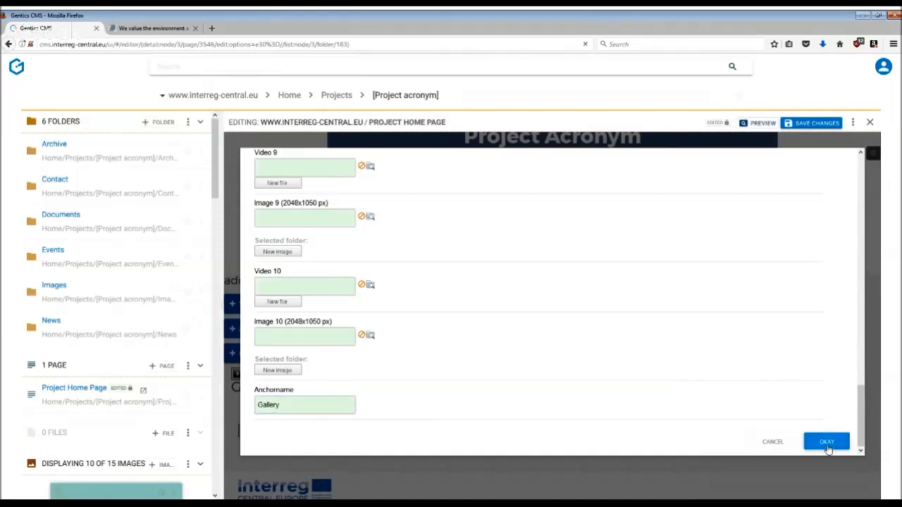
{"action": "left_click", "coordinate": [826, 442]}
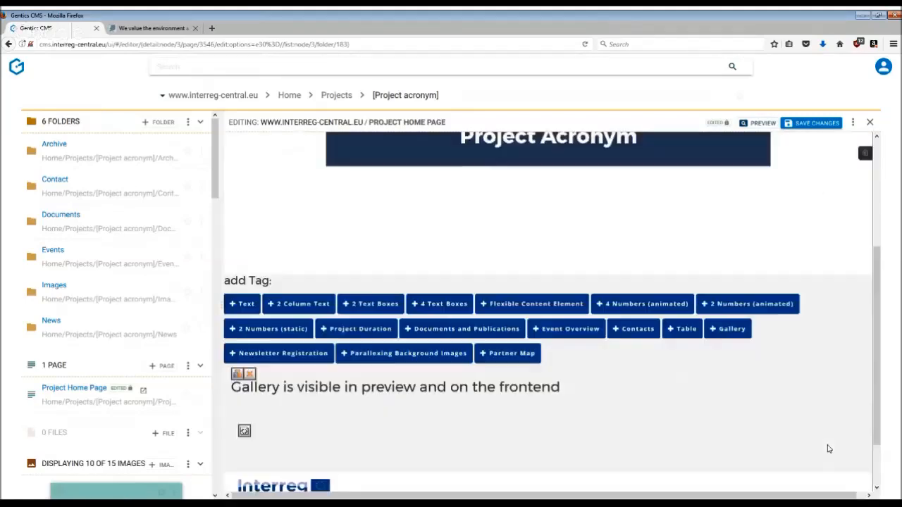
{"action": "left_click", "coordinate": [148, 28]}
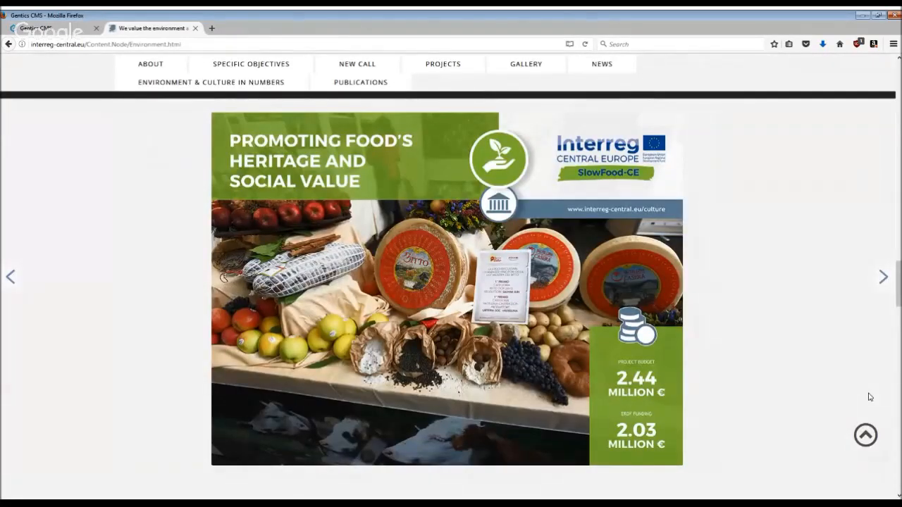